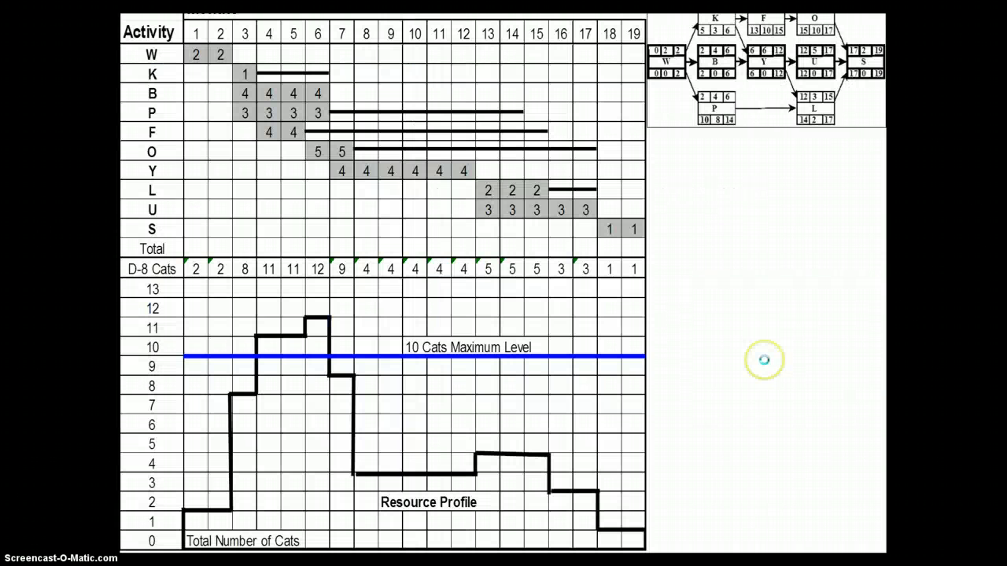
mouse_move(763, 359)
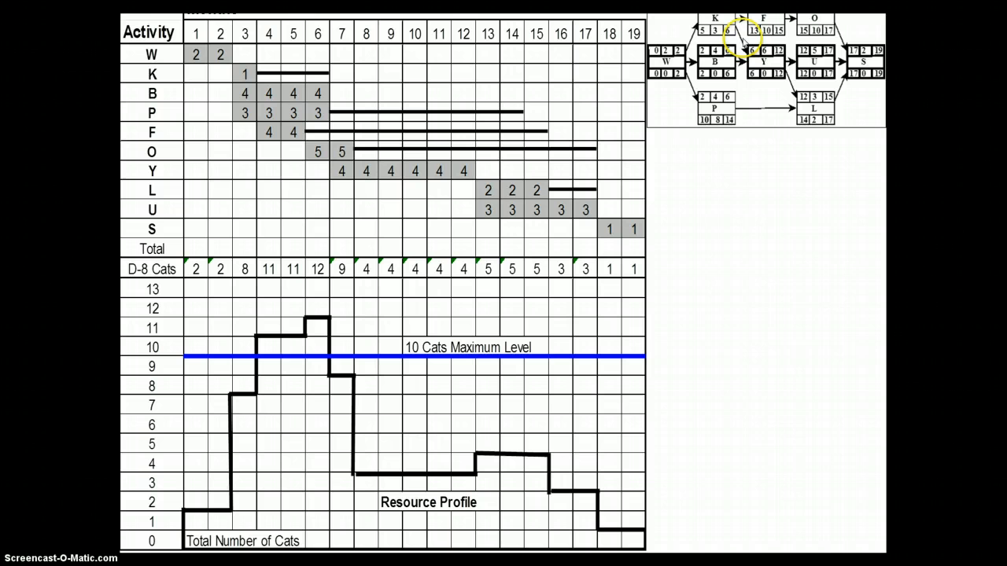
mouse_move(671, 62)
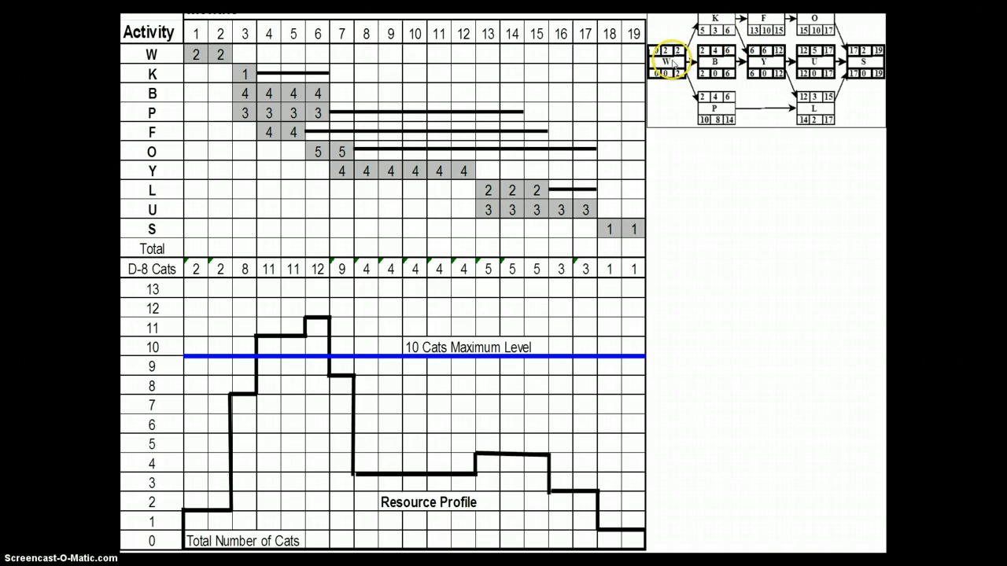
mouse_move(223, 66)
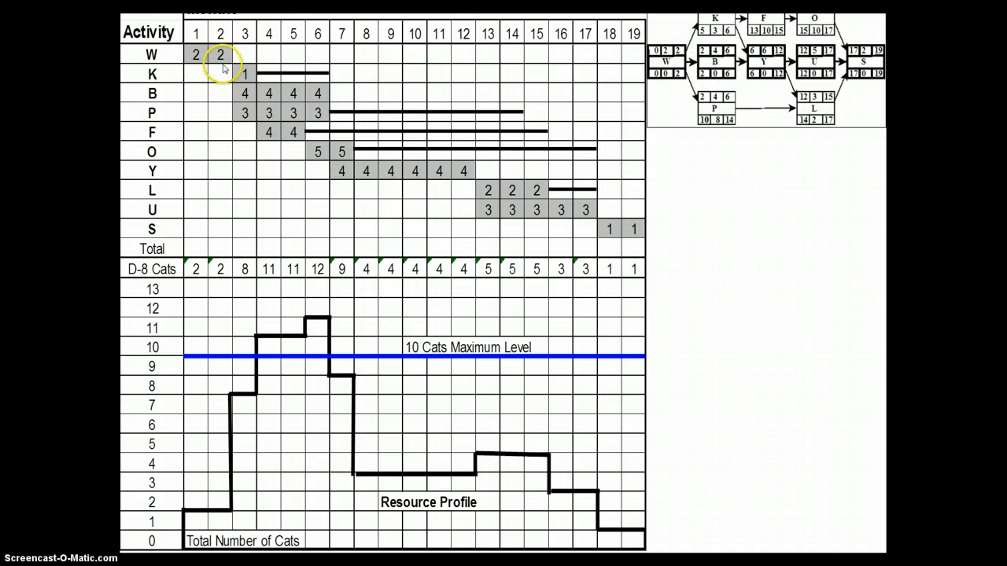
mouse_move(344, 79)
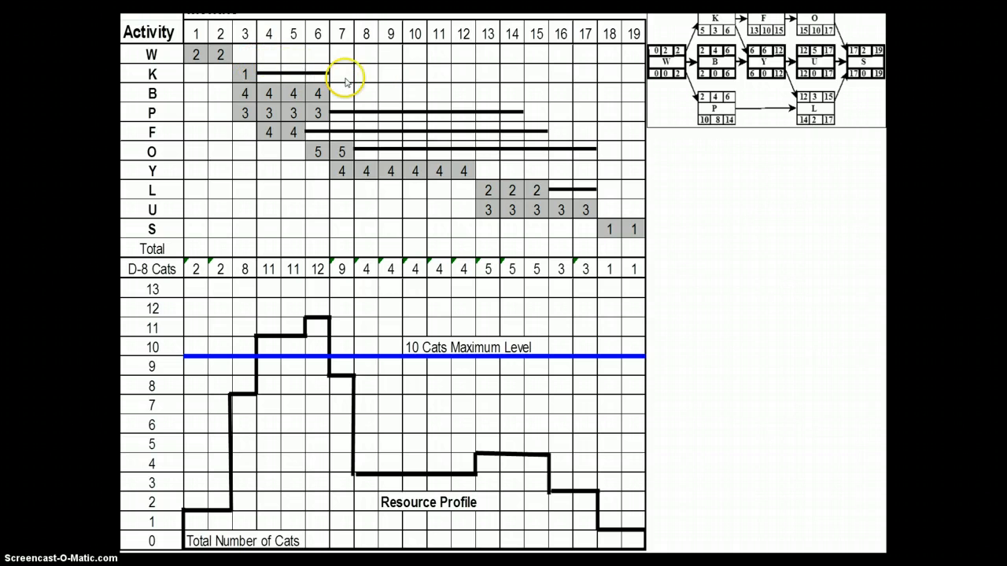
mouse_move(208, 69)
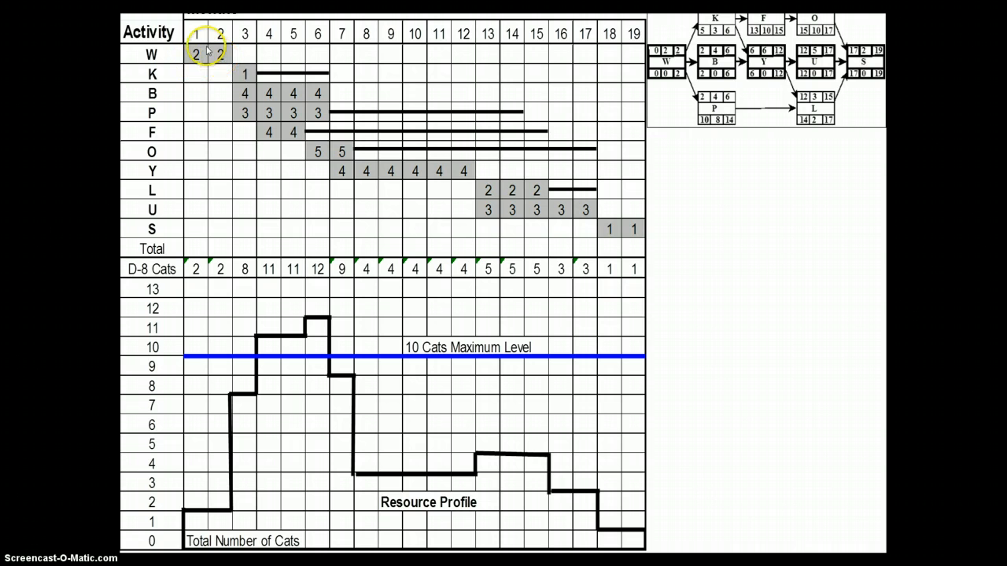
mouse_move(179, 55)
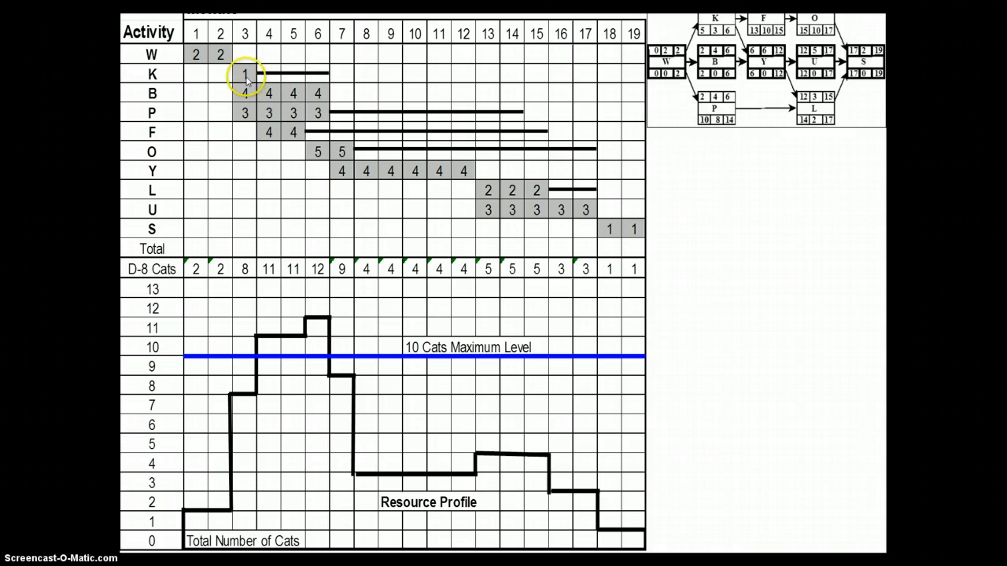
mouse_move(246, 94)
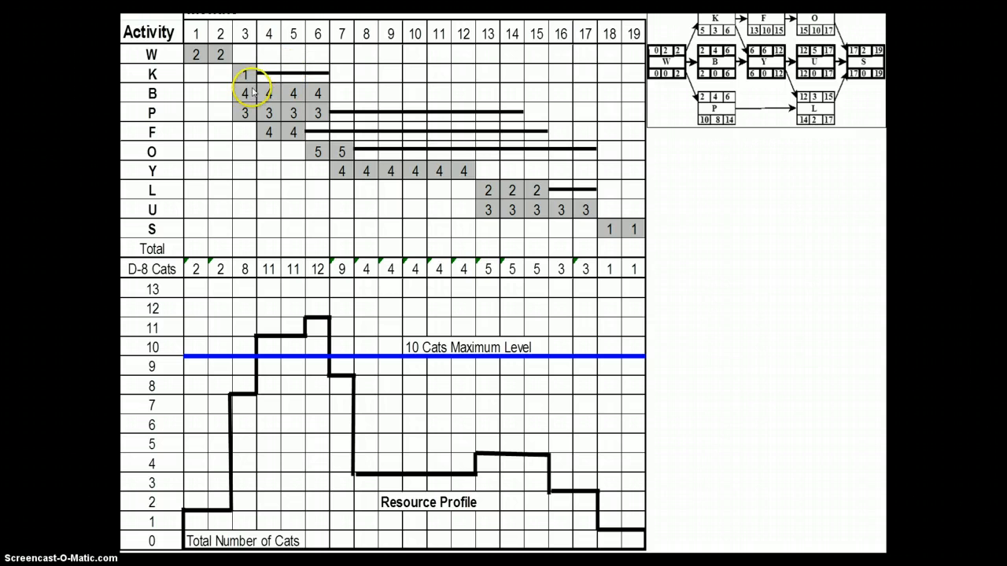
mouse_move(291, 77)
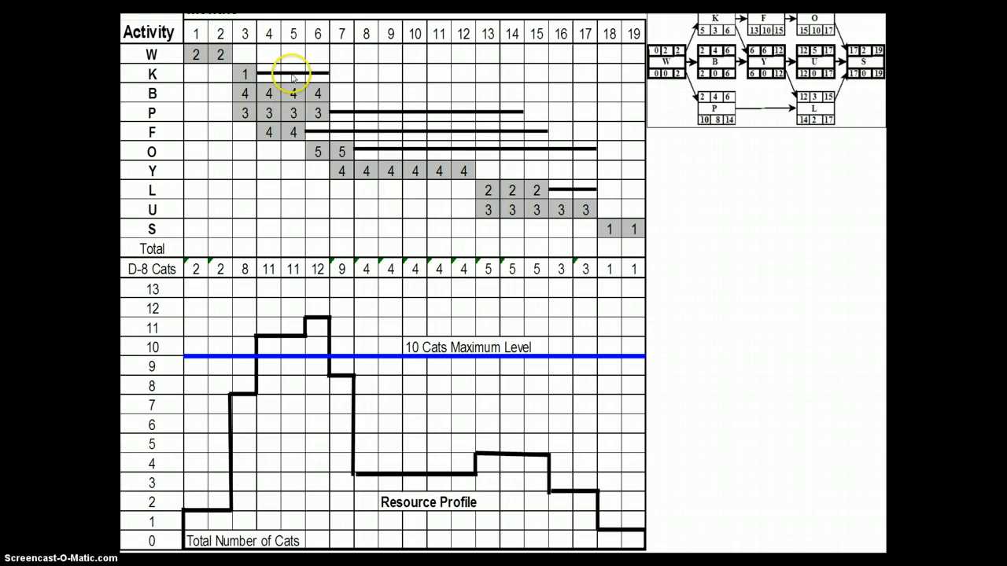
mouse_move(321, 80)
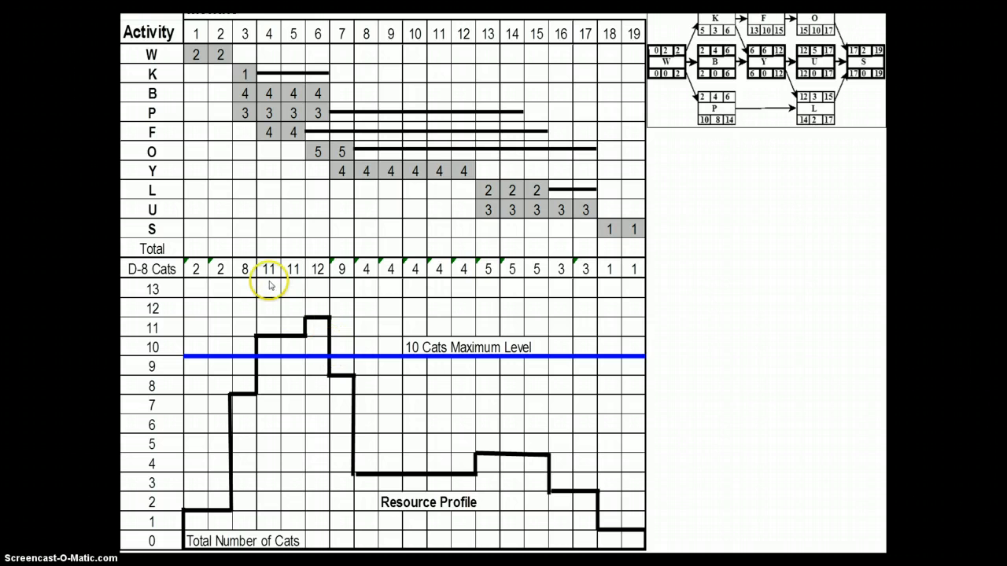
mouse_move(317, 284)
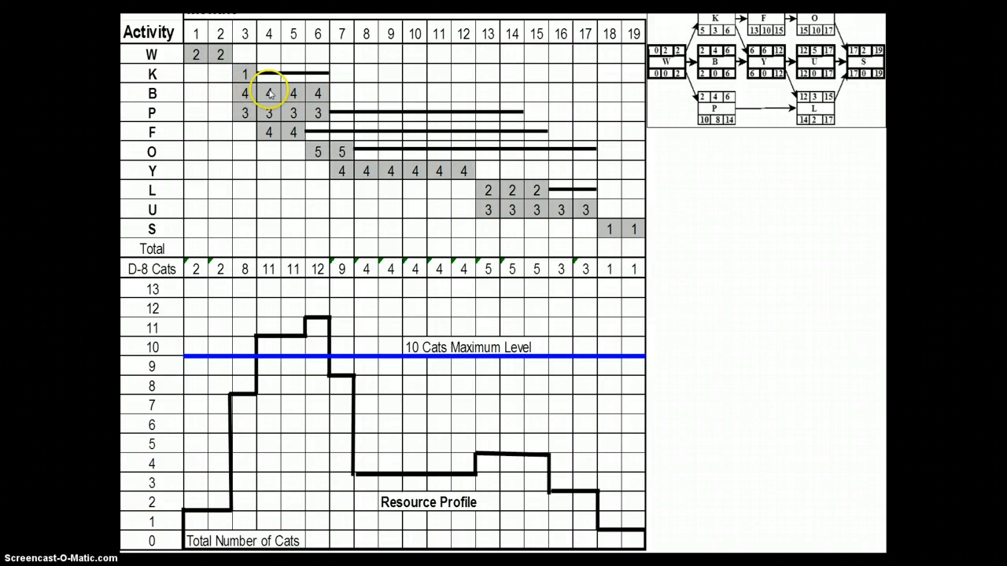
mouse_move(328, 94)
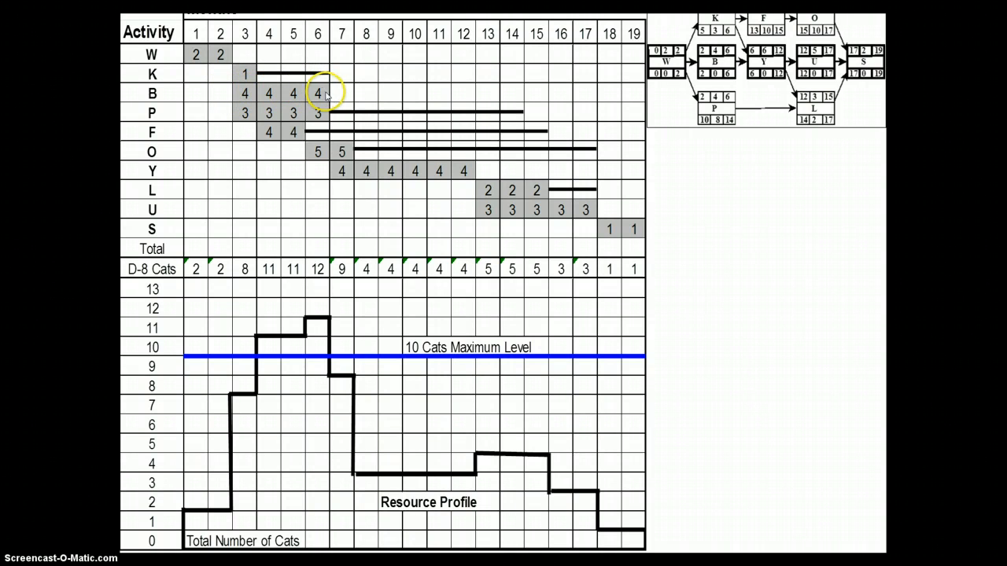
mouse_move(329, 93)
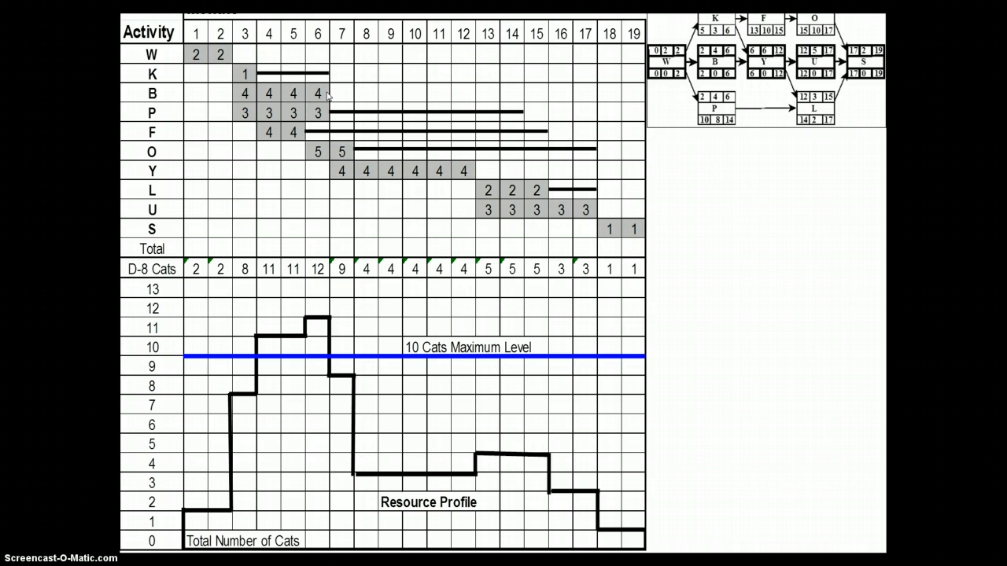
mouse_move(266, 347)
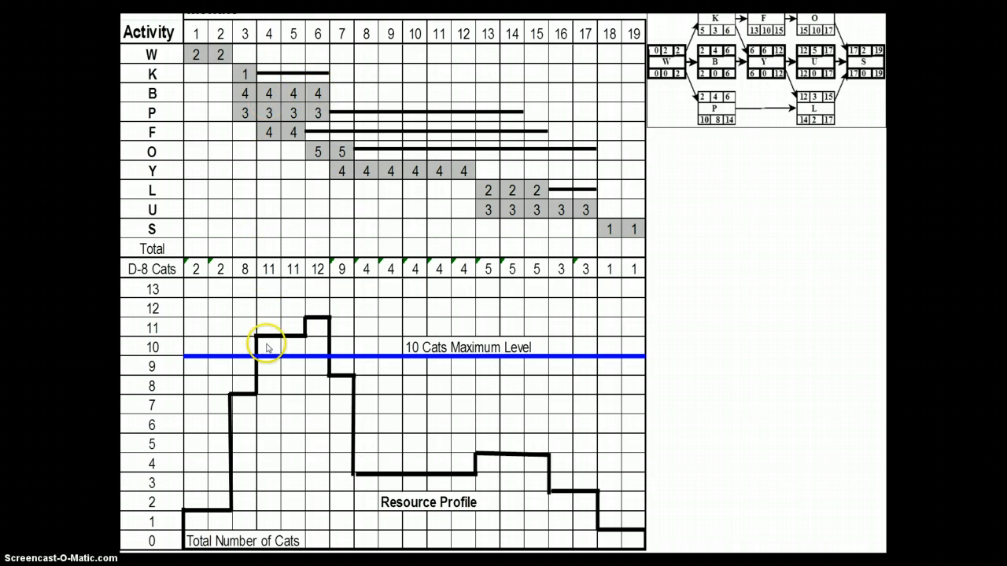
mouse_move(334, 324)
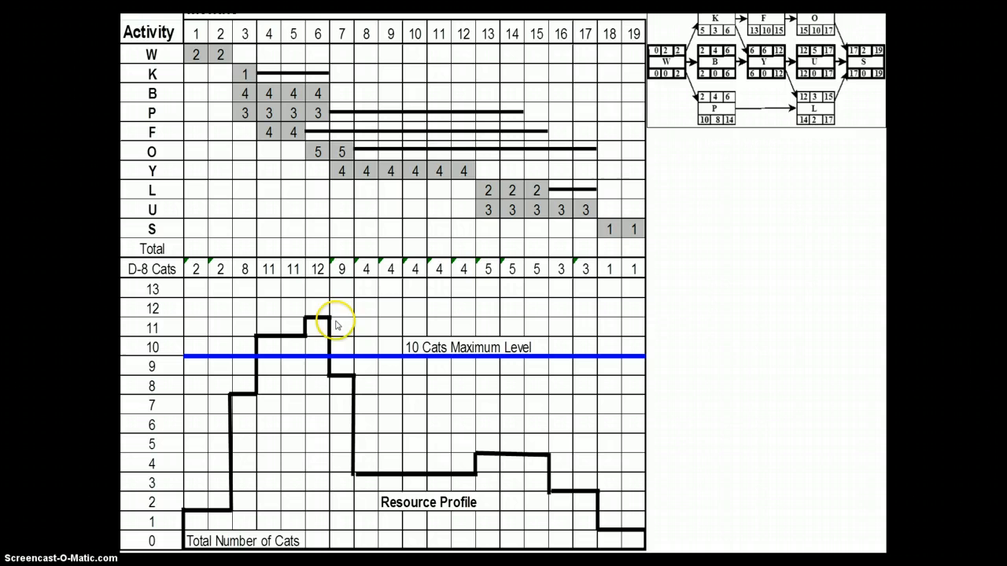
mouse_move(313, 340)
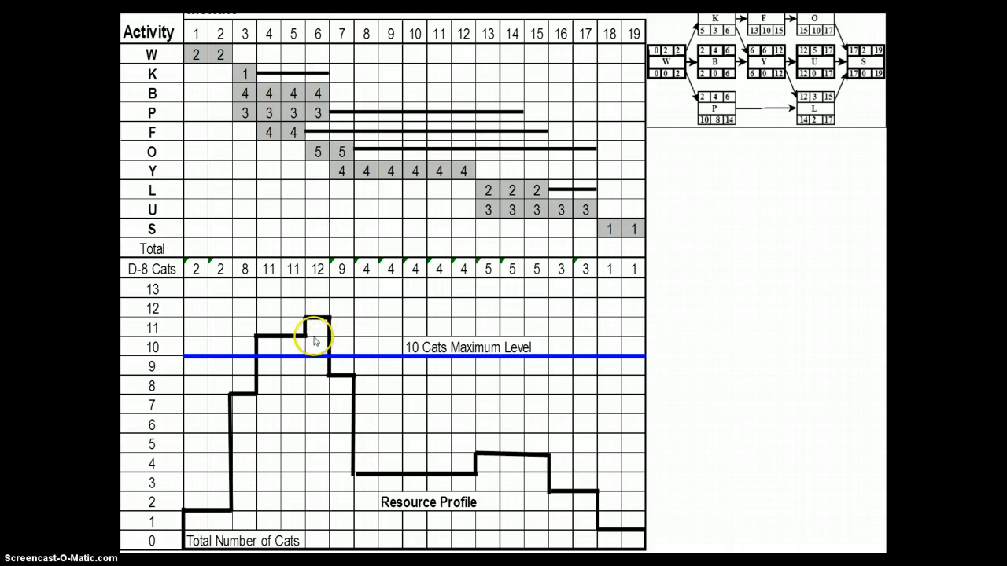
mouse_move(271, 329)
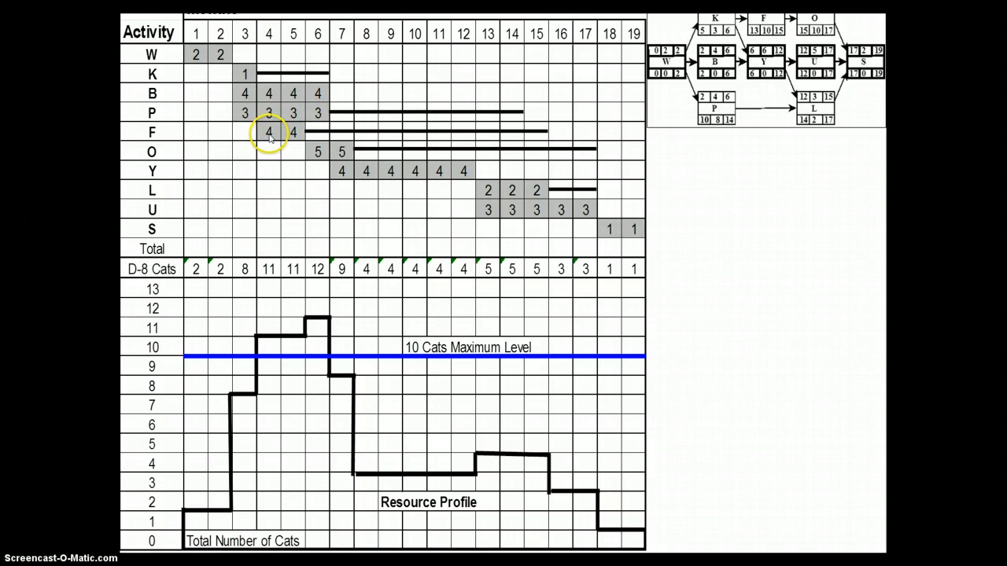
mouse_move(303, 132)
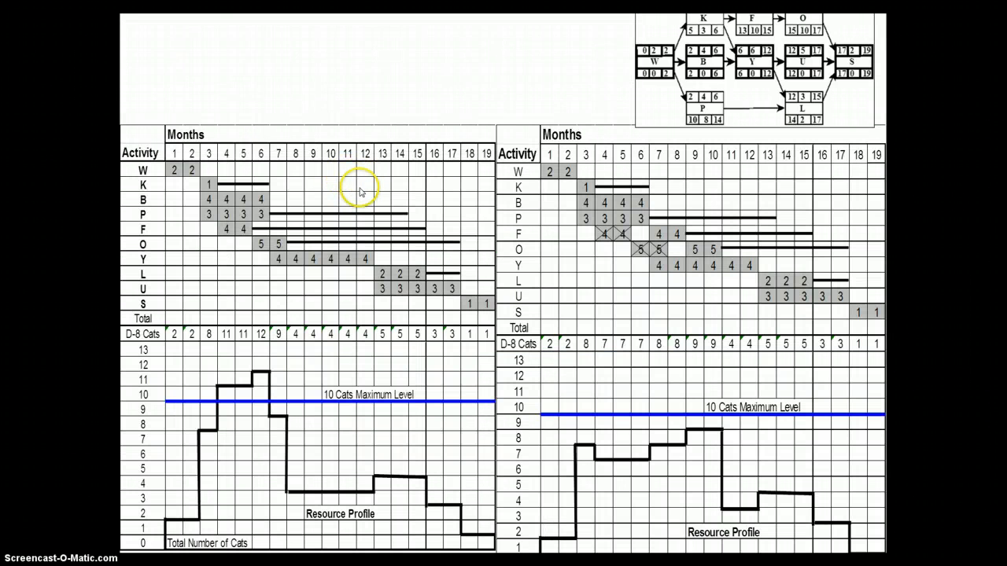
mouse_move(599, 223)
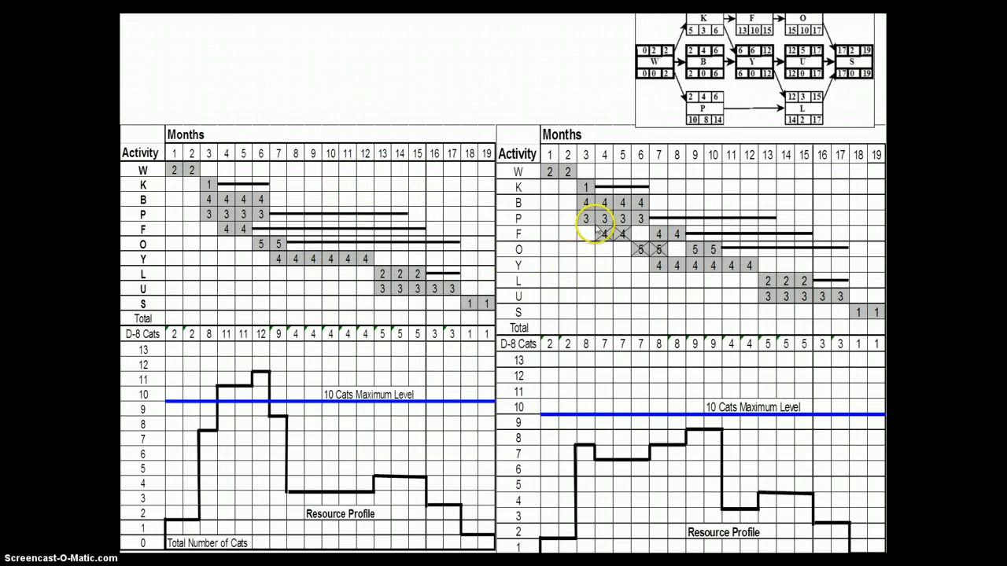
mouse_move(622, 233)
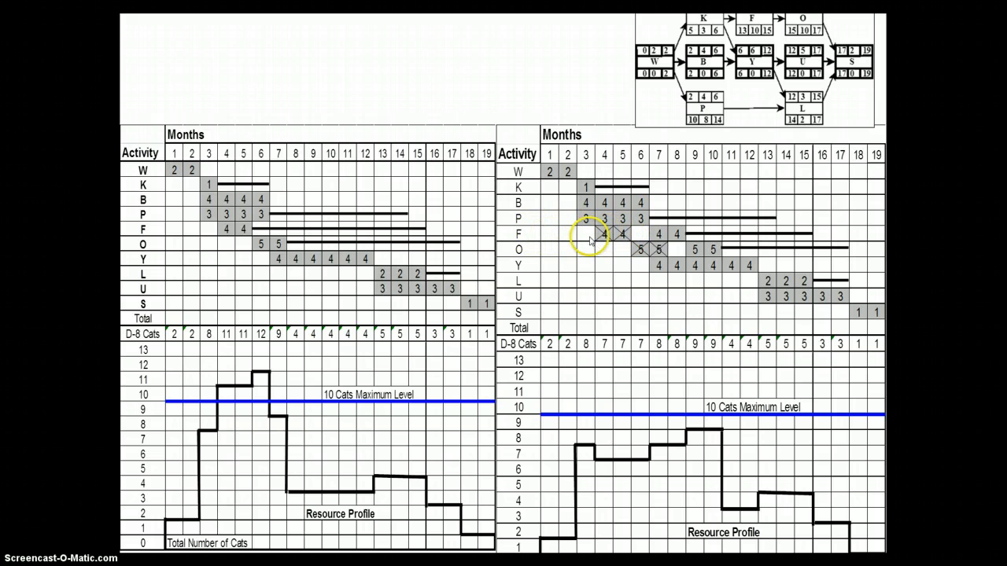
mouse_move(621, 242)
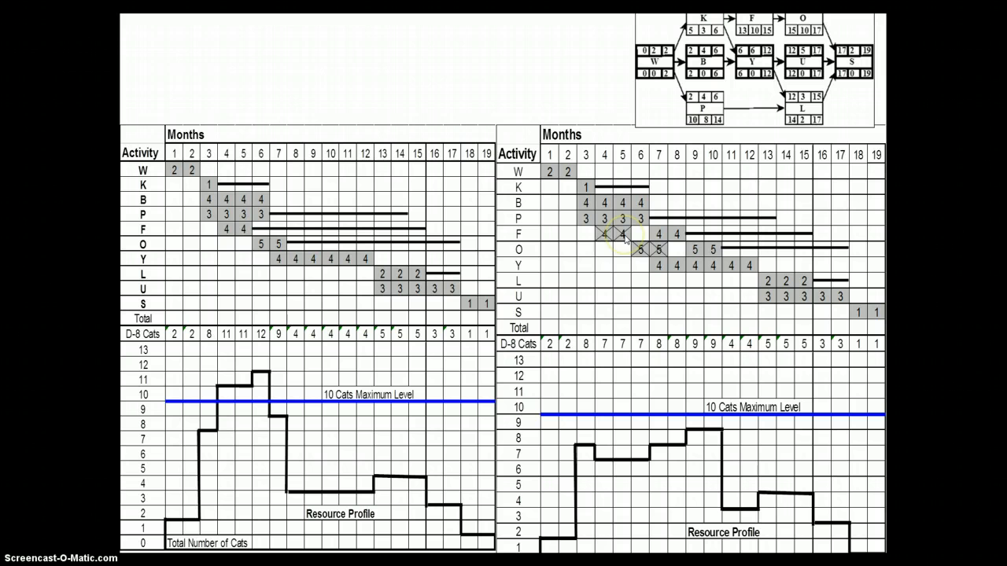
mouse_move(251, 123)
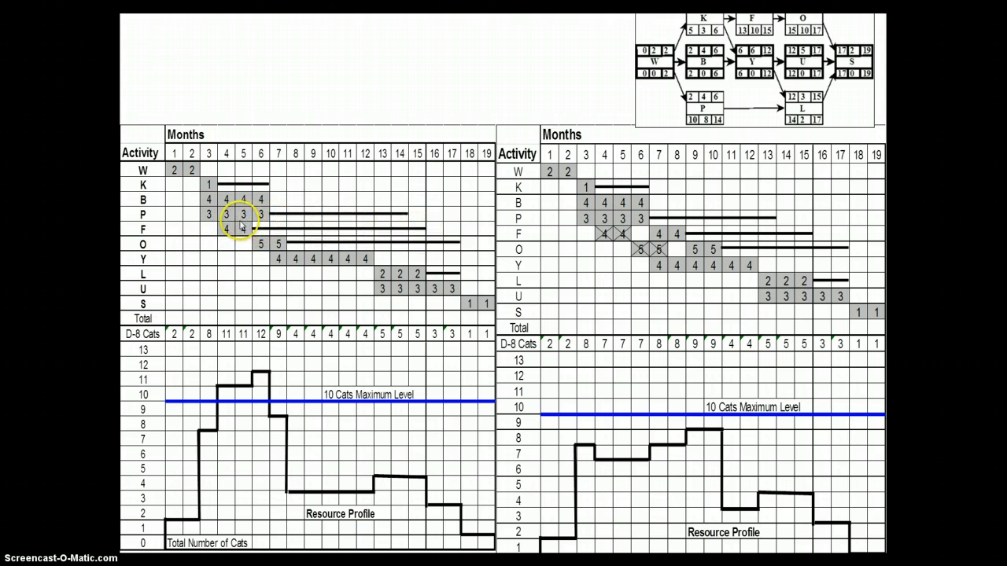
mouse_move(280, 229)
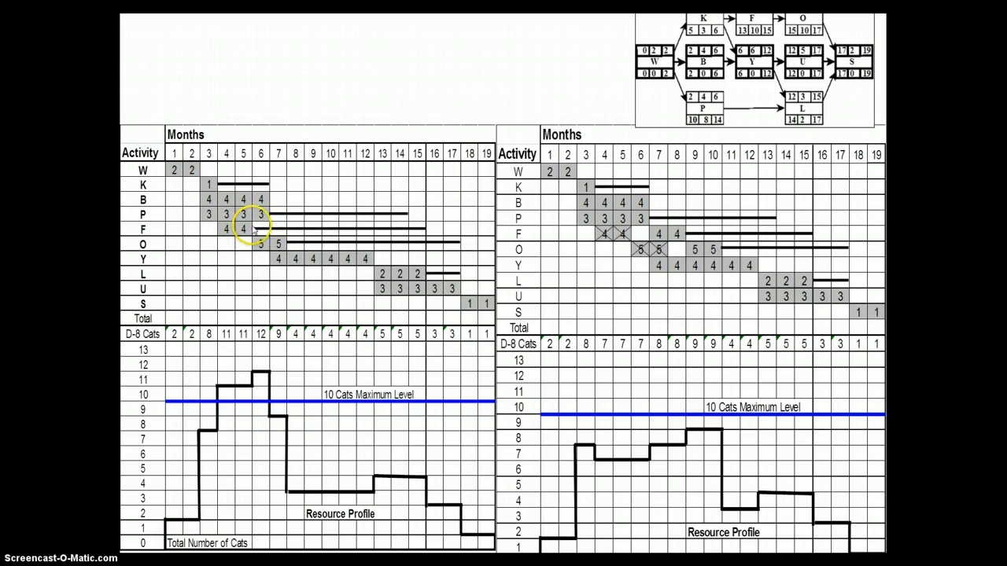
mouse_move(236, 230)
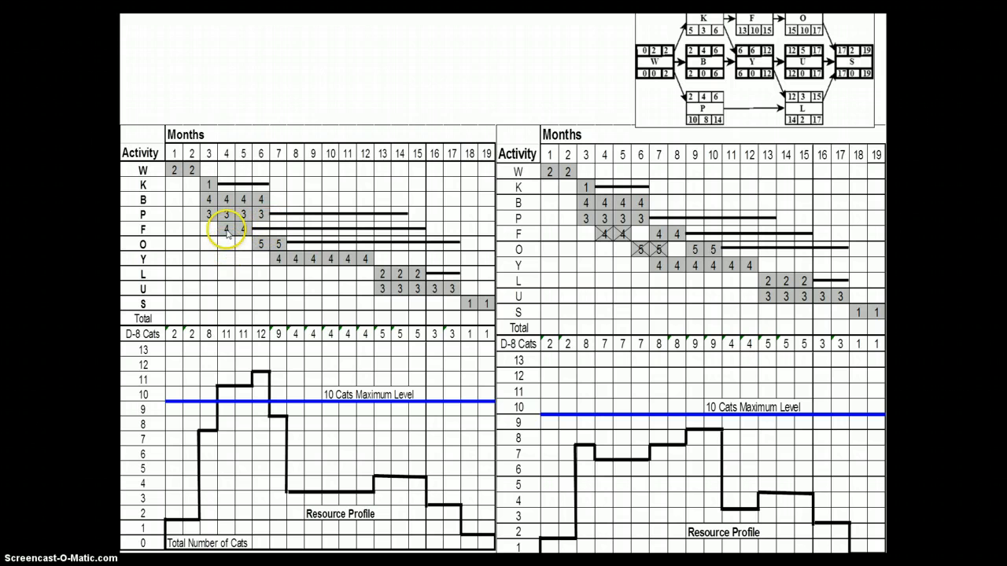
Step: Advance to the slide with the original and adjusted D-8 Cats charts side by side
right_click(346, 242)
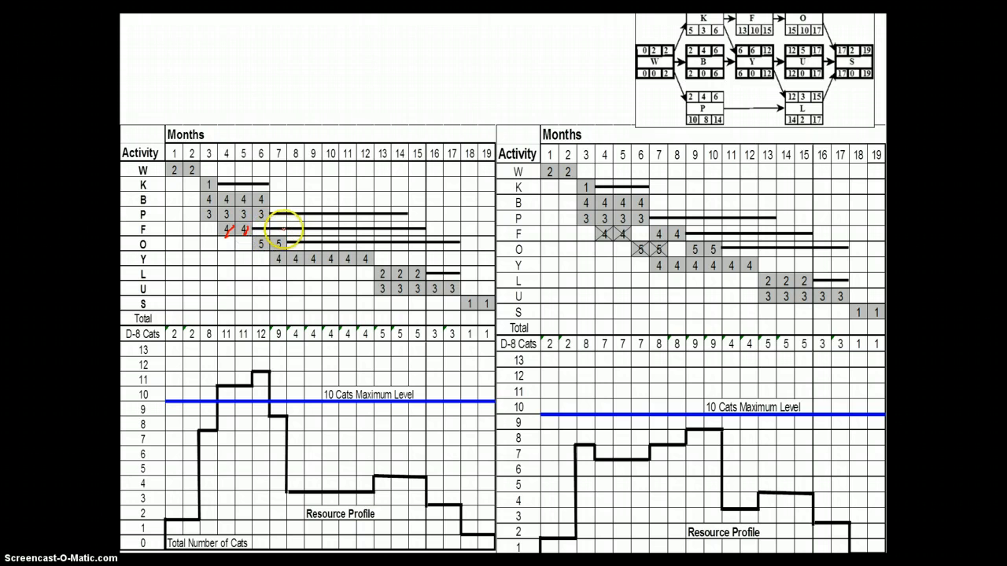
mouse_move(260, 220)
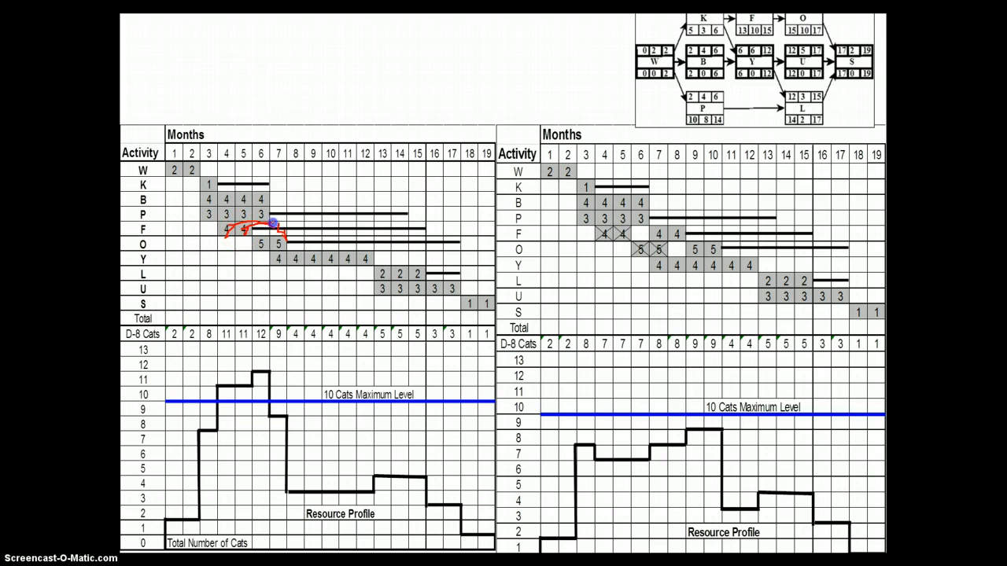
mouse_move(684, 135)
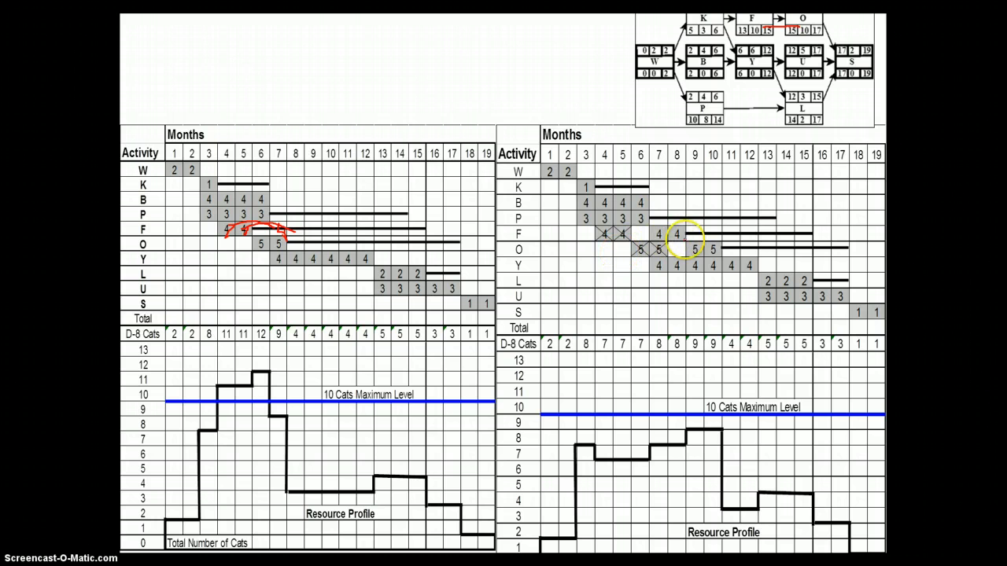
mouse_move(689, 248)
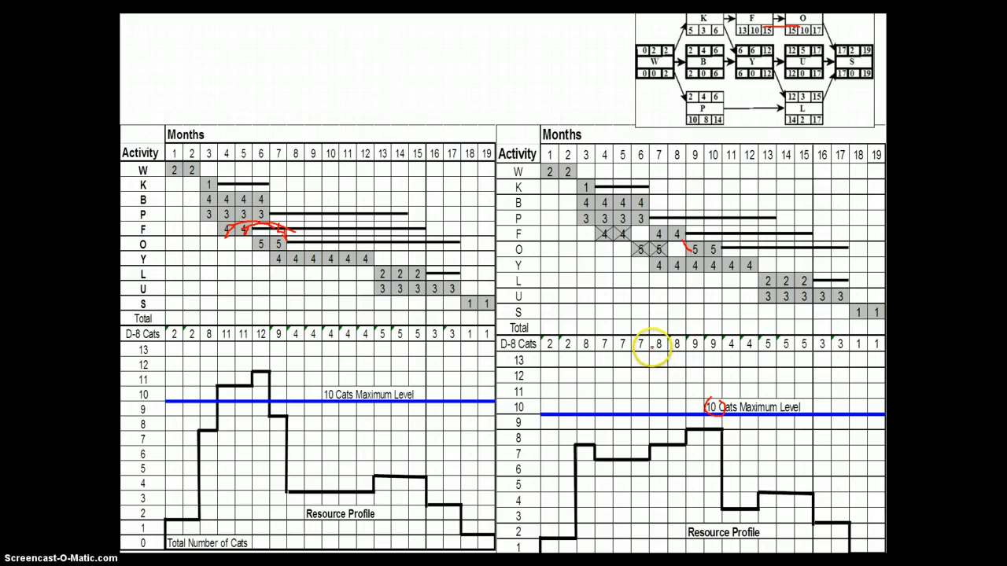
mouse_move(653, 346)
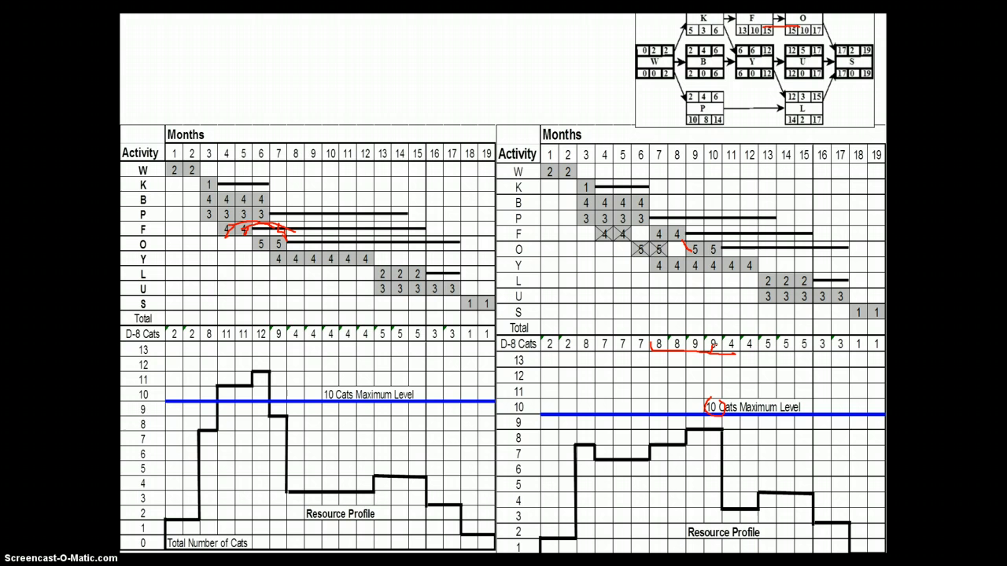
mouse_move(648, 267)
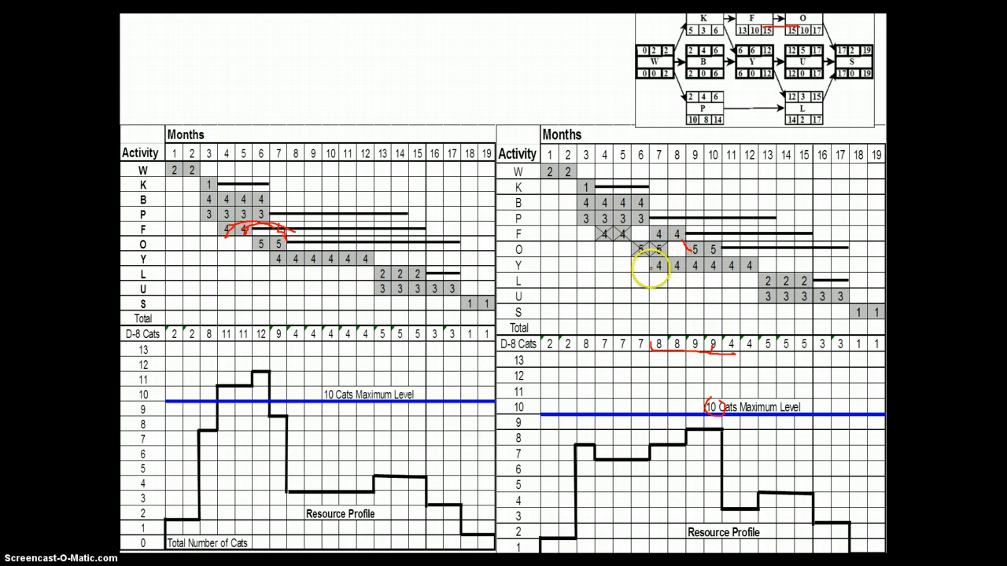
mouse_move(684, 236)
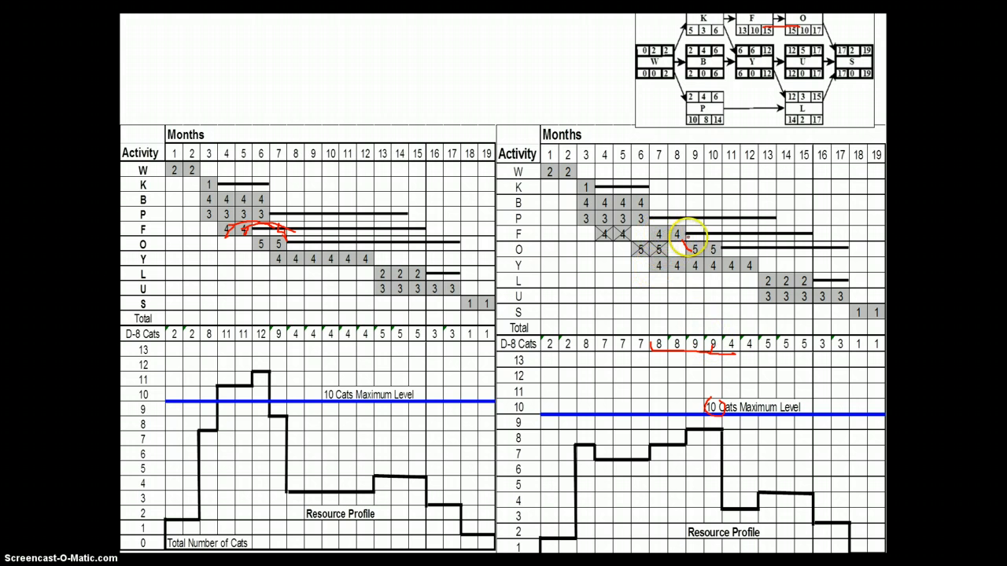